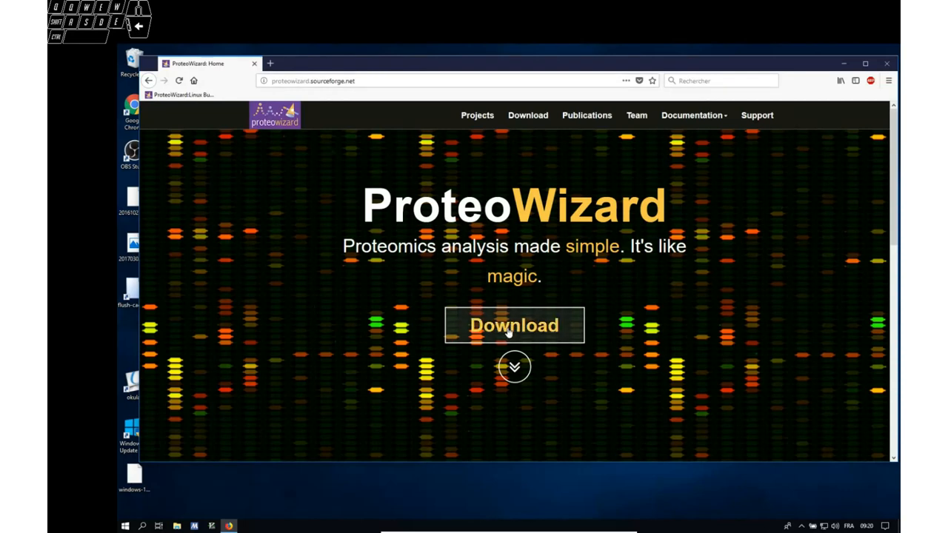
Go to the ProteoWizard download page and show its list of available platforms.
click(514, 325)
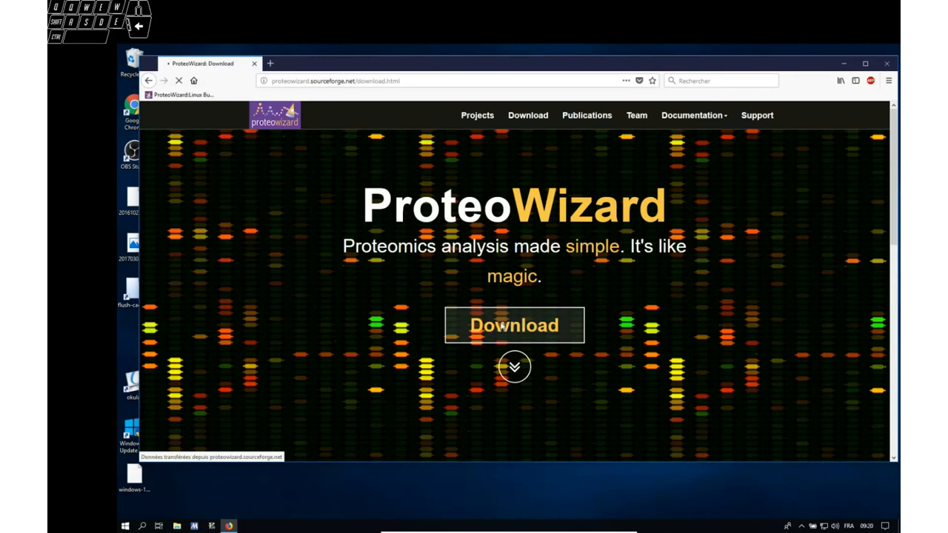
click(514, 325)
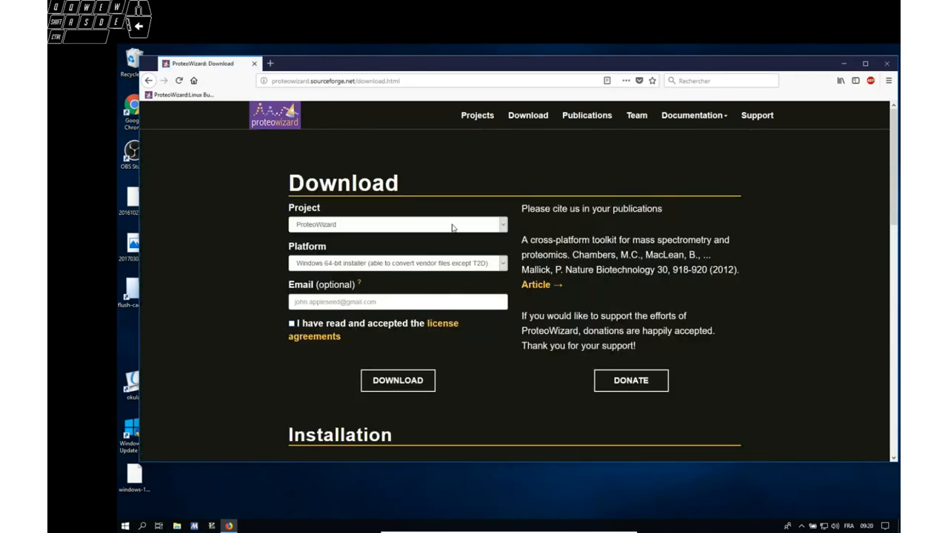
mouse_move(363, 266)
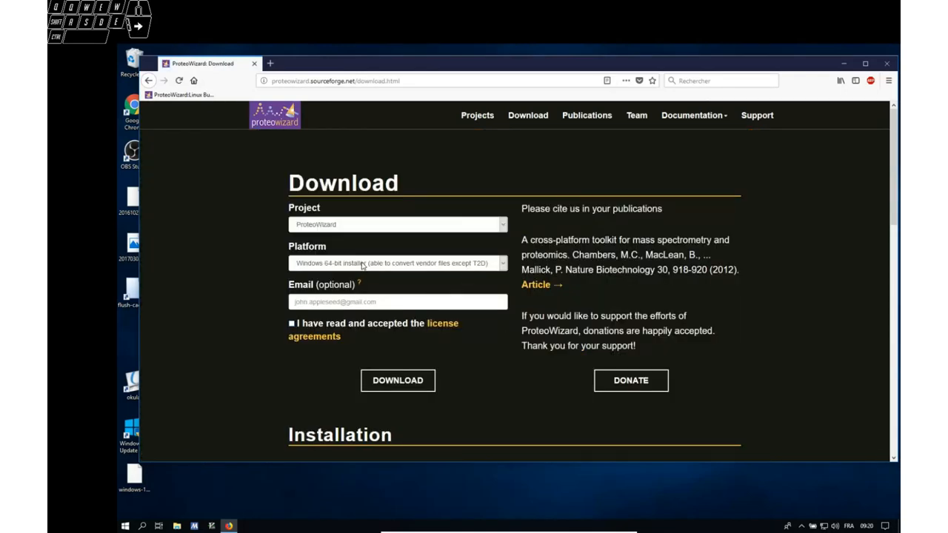
click(398, 263)
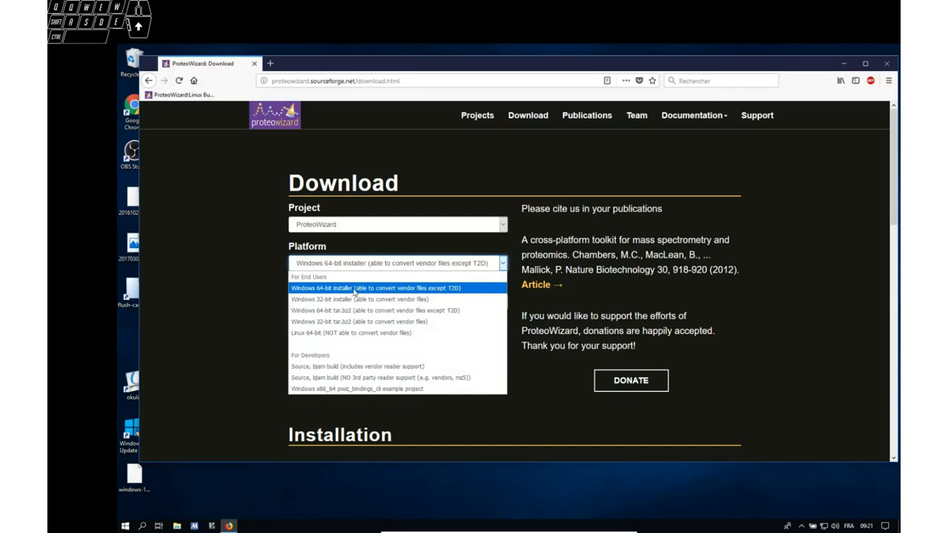
Choose the Windows 64-bit installer as the download platform.
click(374, 287)
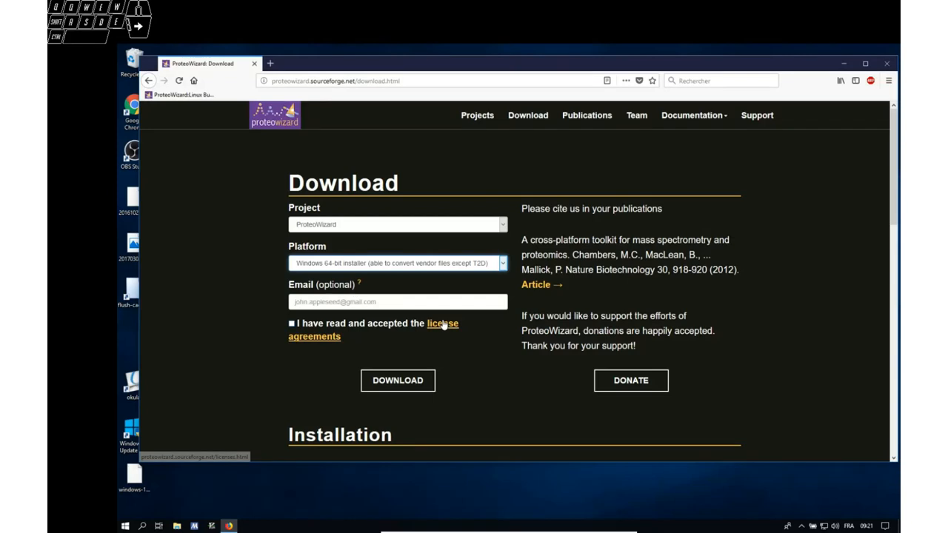
mouse_move(444, 326)
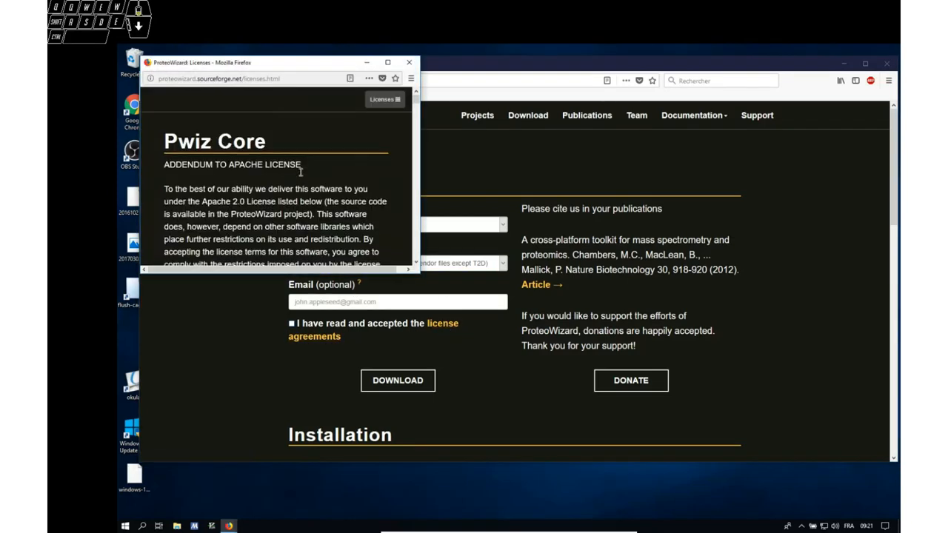
scroll(down, 3)
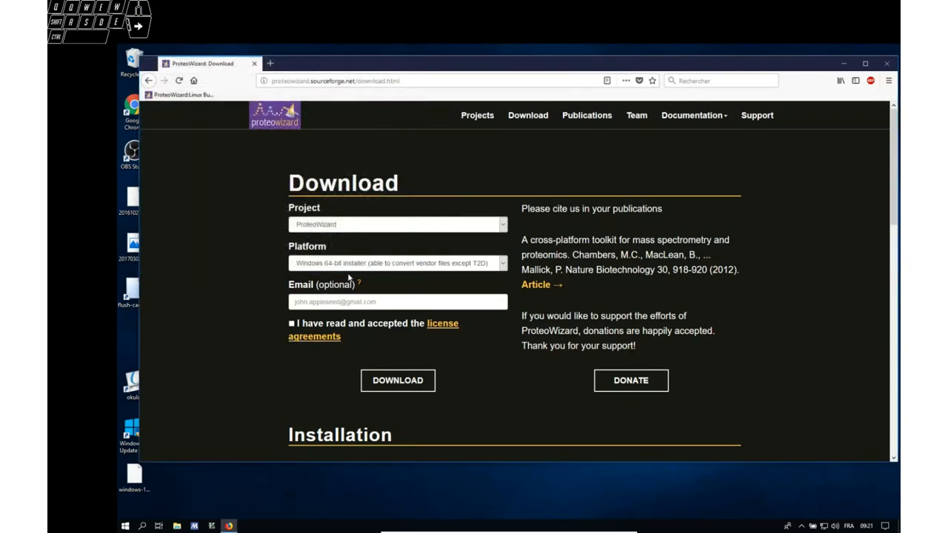
click(397, 263)
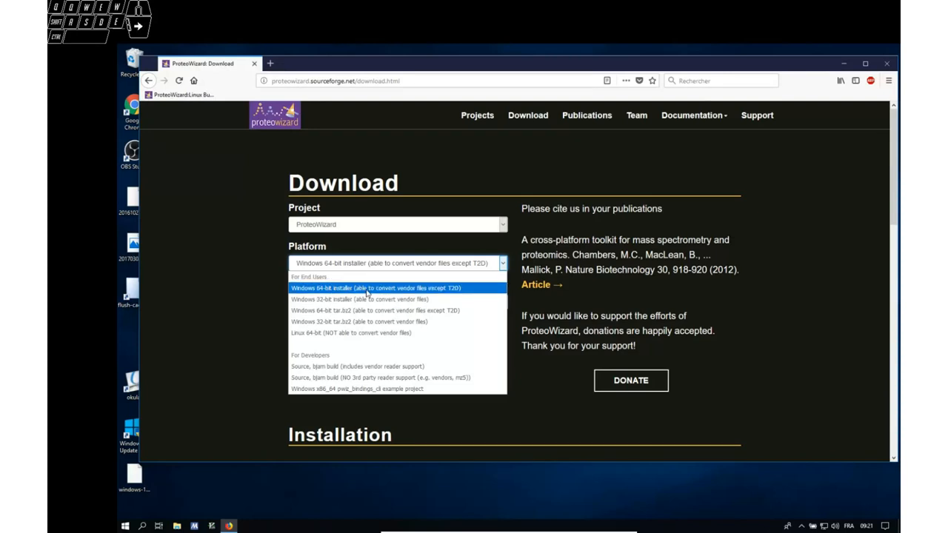
mouse_move(384, 294)
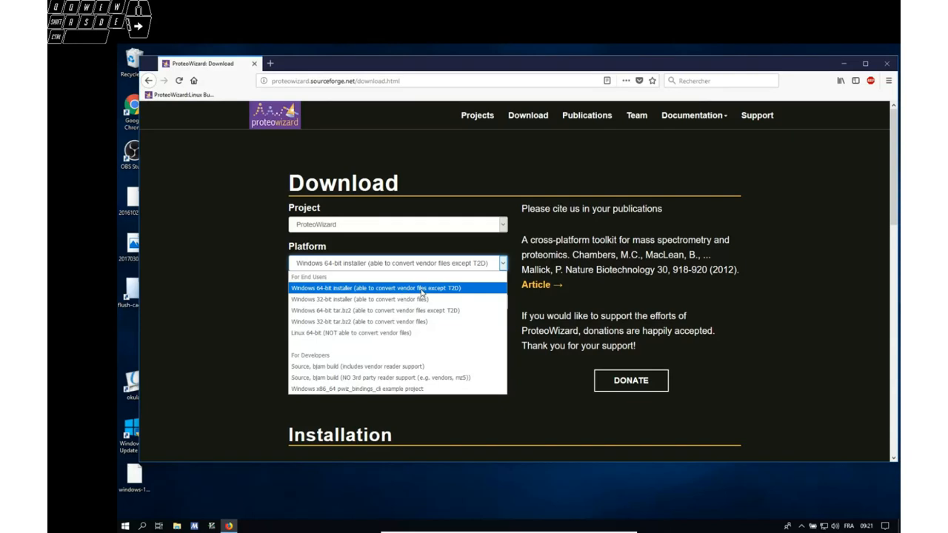
click(374, 288)
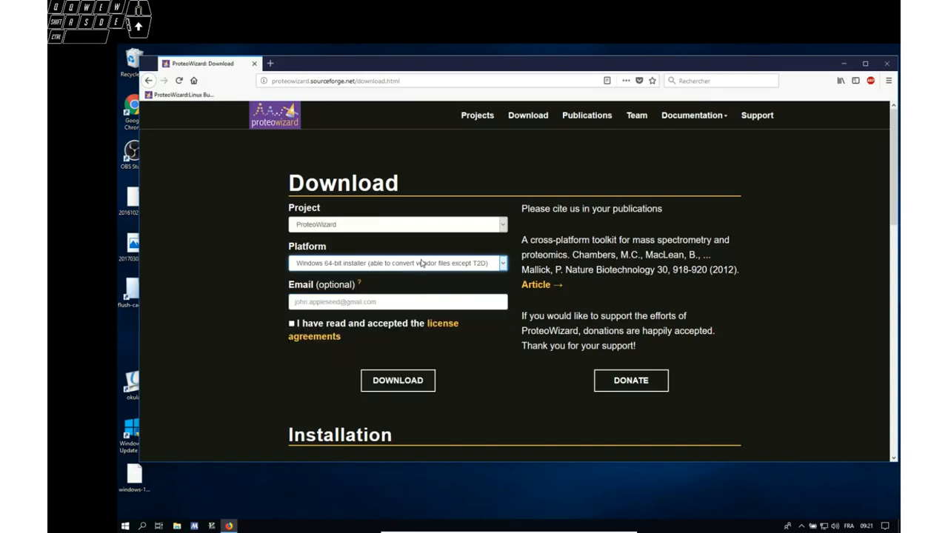
Accept the license agreements and start downloading the installer.
click(291, 323)
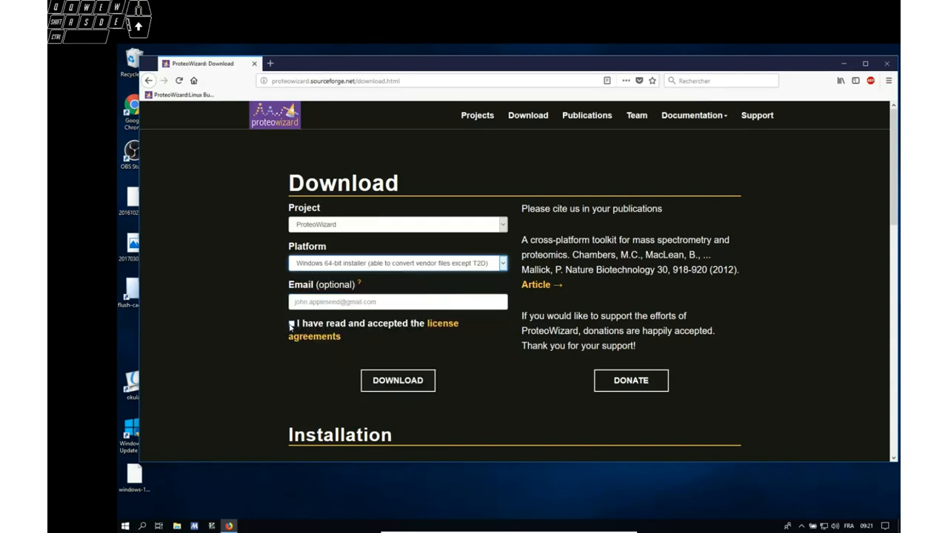
click(291, 323)
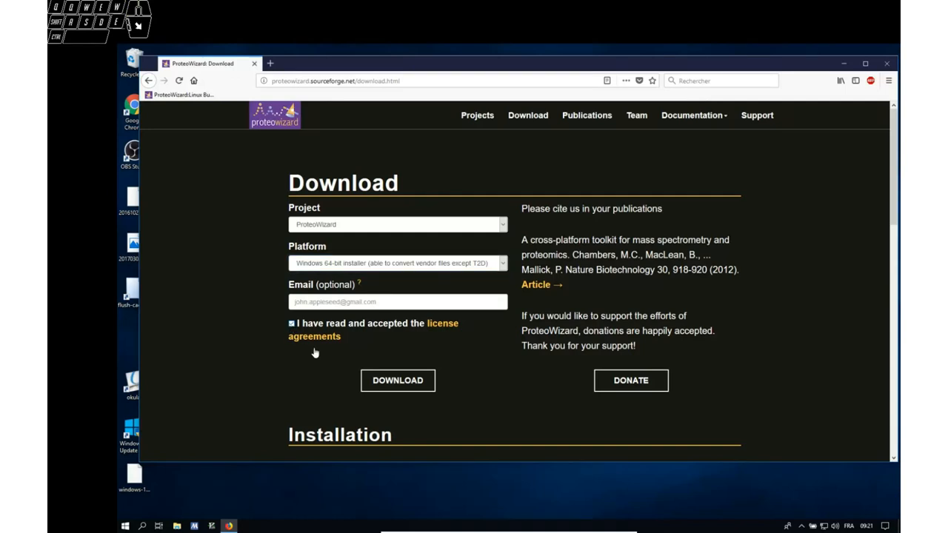
click(398, 380)
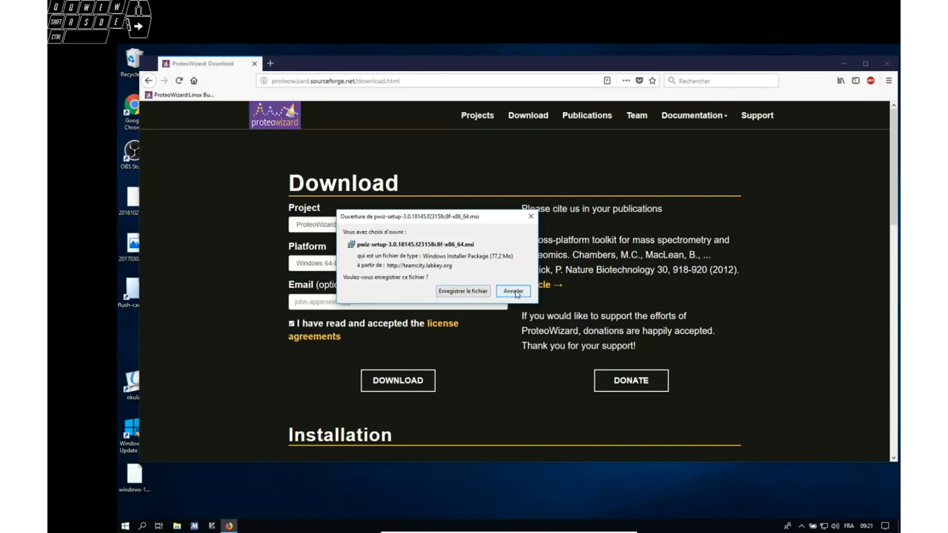
Cancel the installer file prompt and close Firefox, returning to the desktop.
click(513, 291)
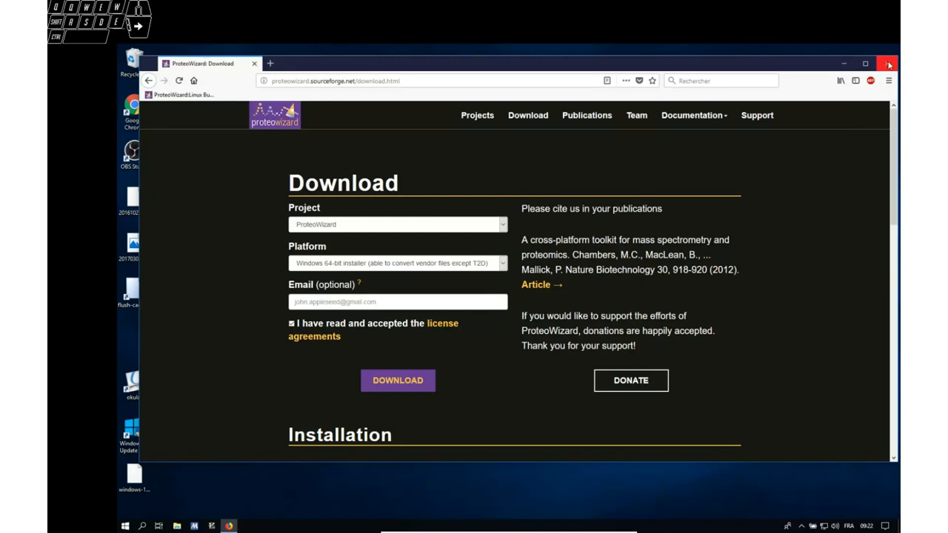
click(888, 64)
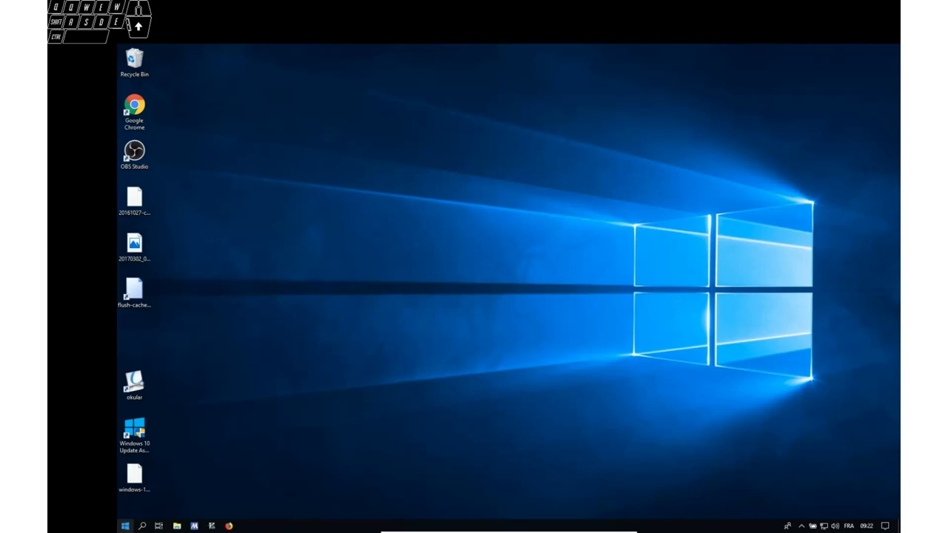
Launch MSConvert from the ProteoWizard 3.0.8990 64-bit group in the Start menu.
click(124, 526)
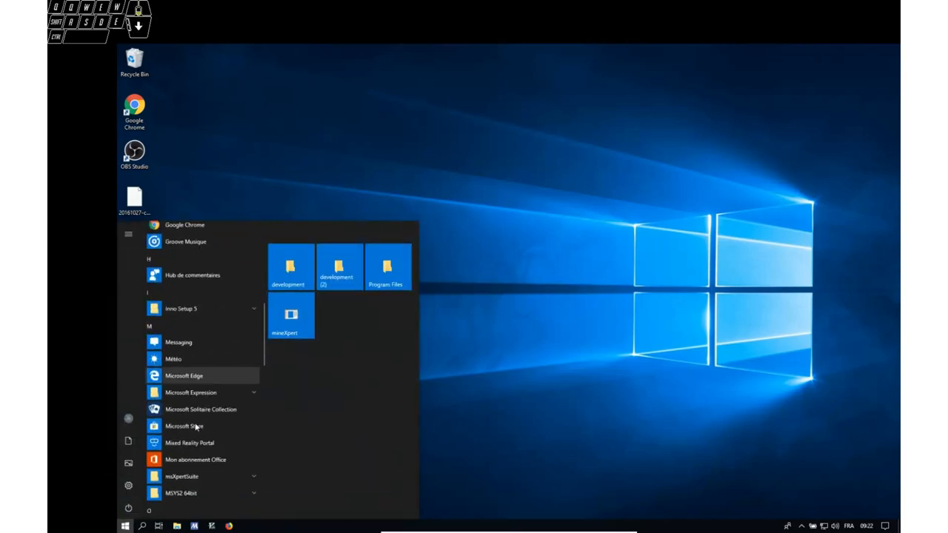
scroll(down, 3)
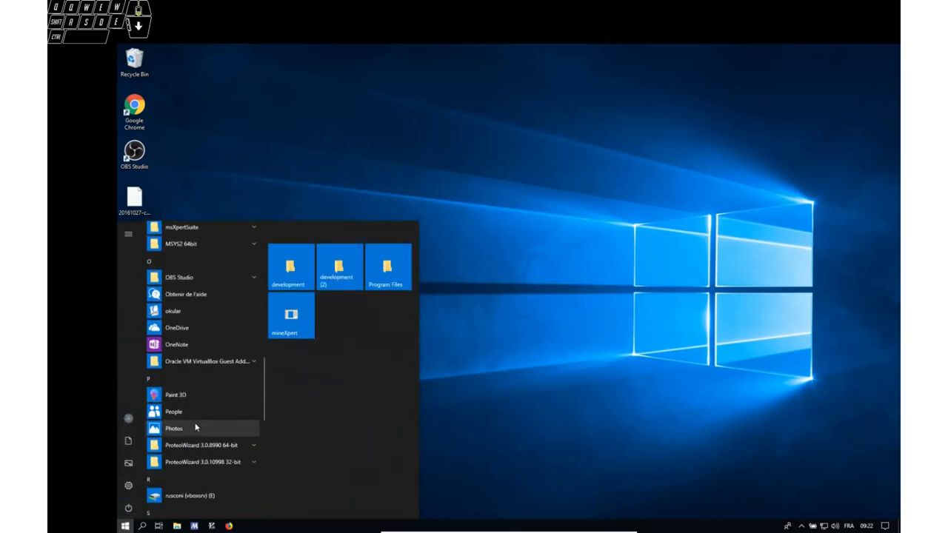
scroll(down, 3)
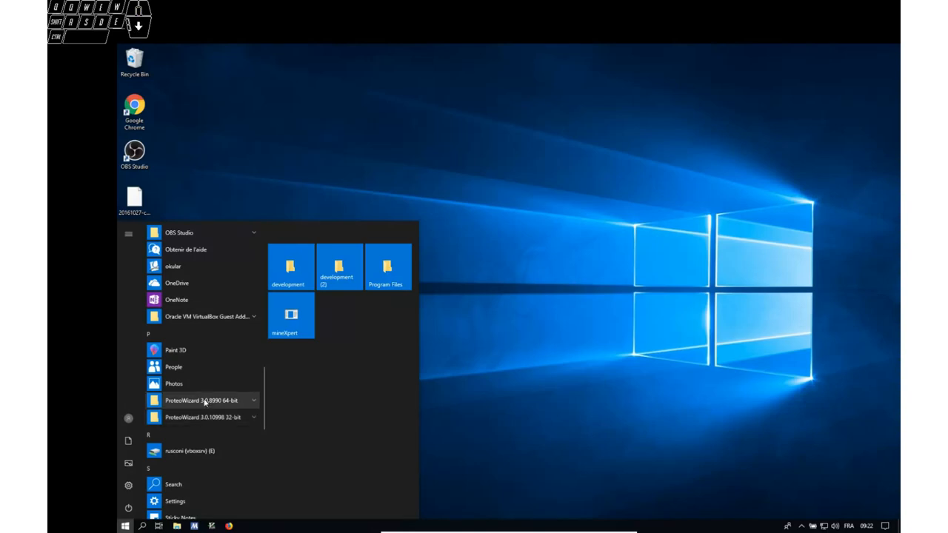
click(201, 401)
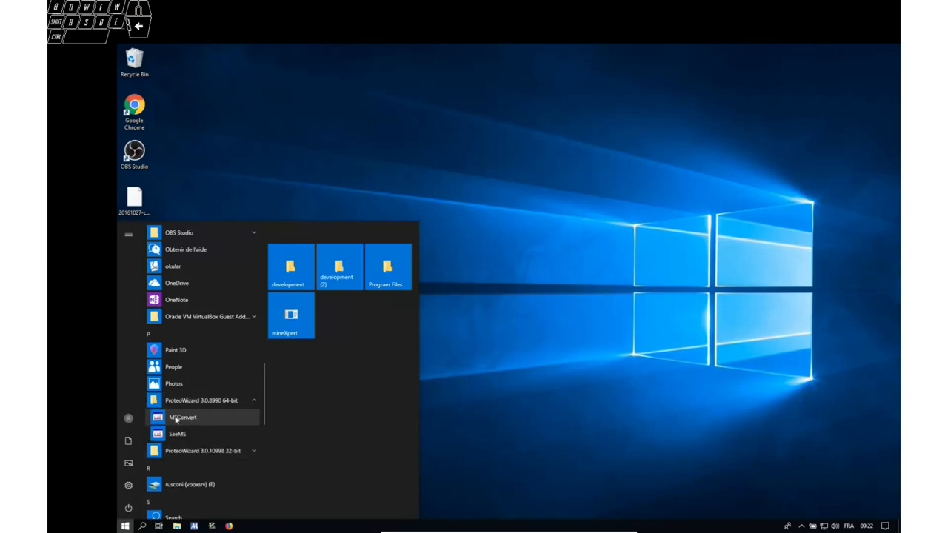
click(456, 384)
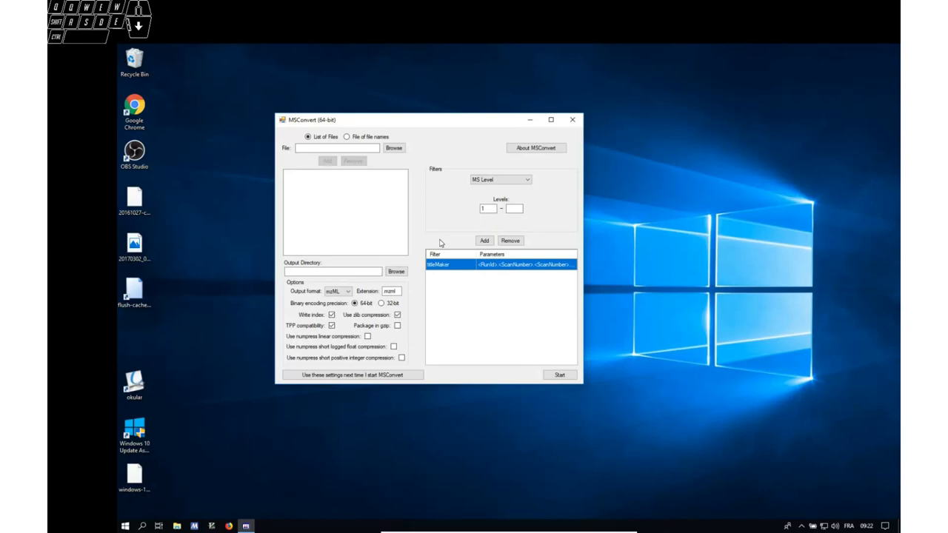
Browse to the Desktop, select the Thermo .RAW file and add it to the conversion list.
click(393, 147)
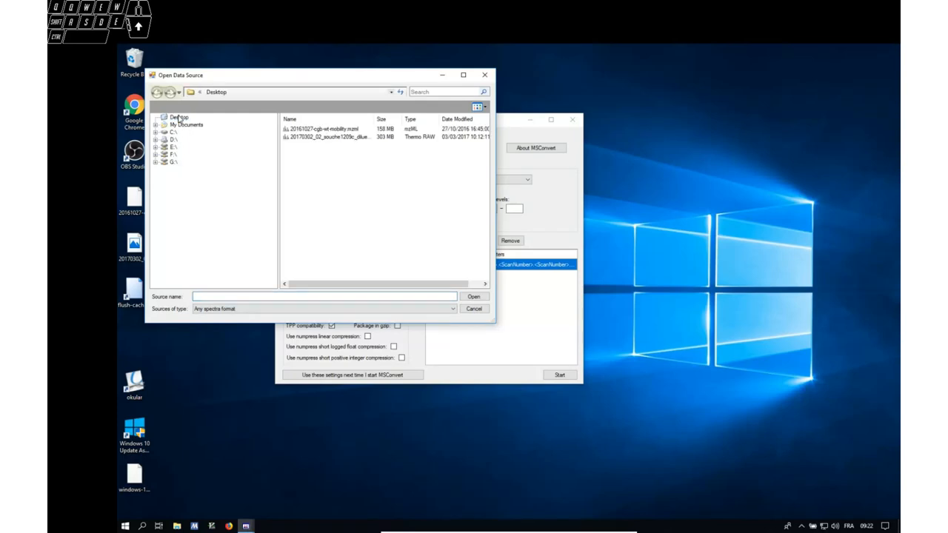
click(328, 137)
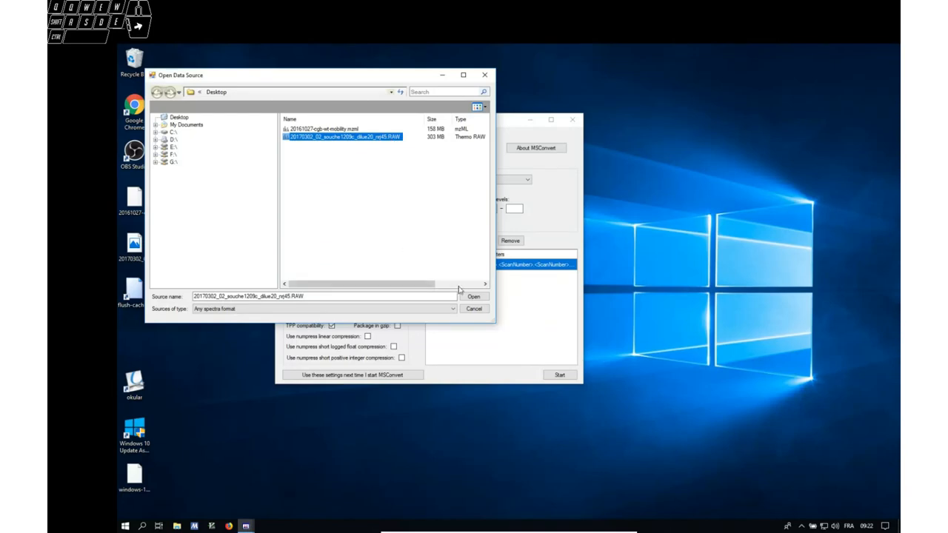
click(473, 296)
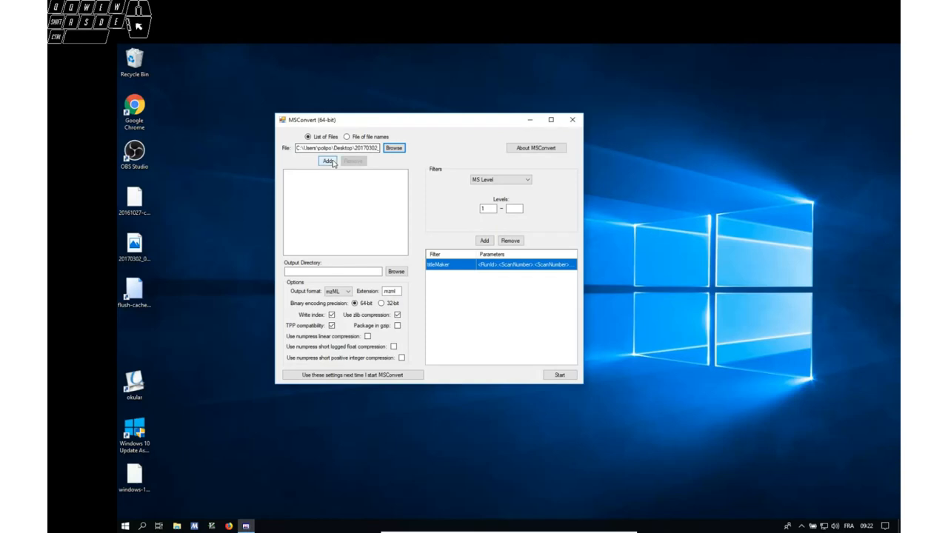
click(327, 162)
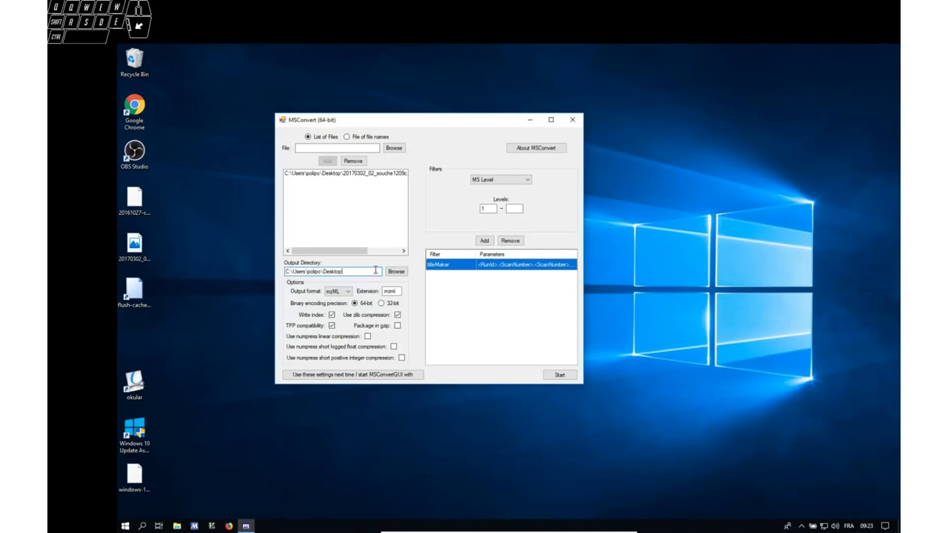
click(337, 290)
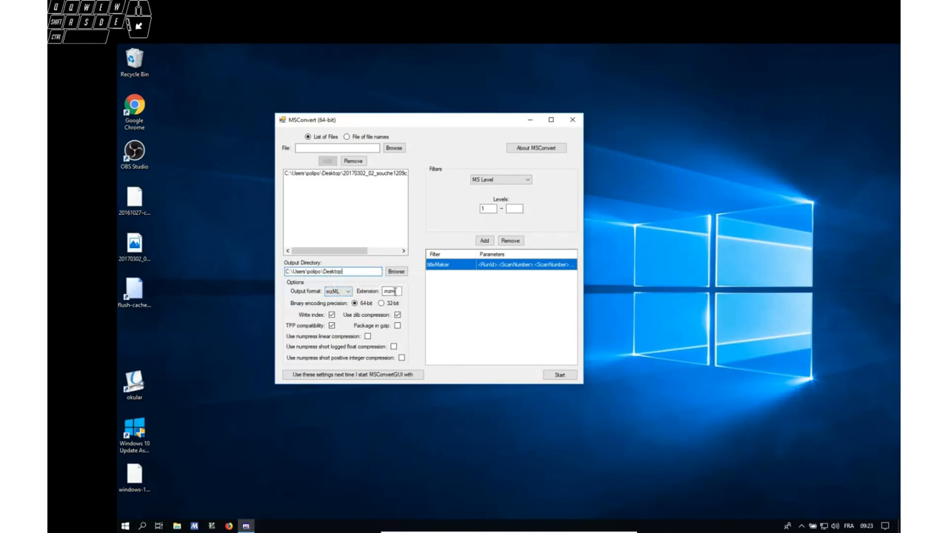
mouse_move(391, 291)
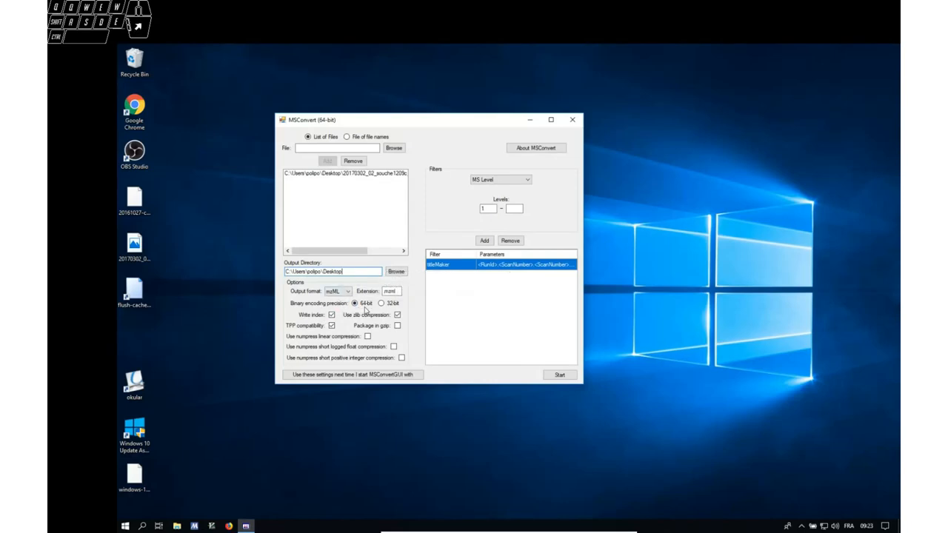
click(332, 326)
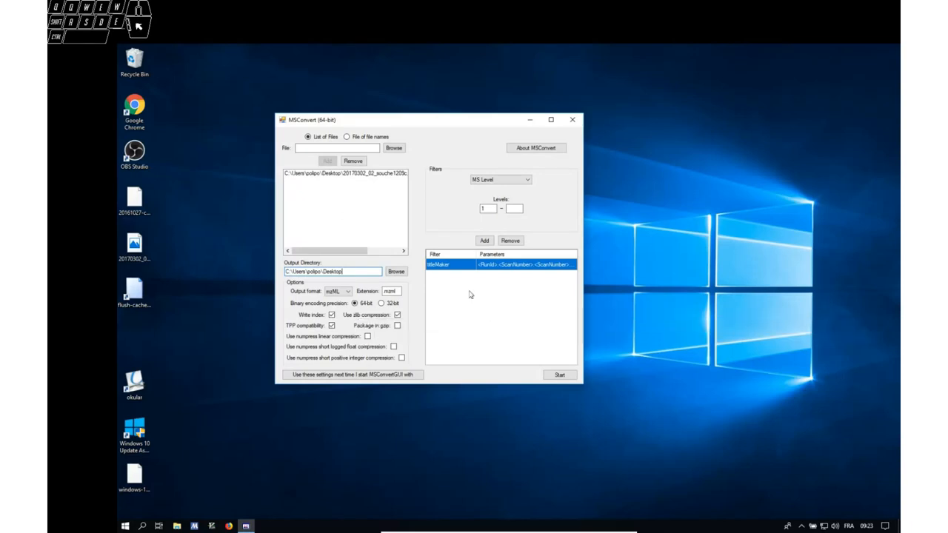
Add an msLevel filter with levels 1 to 1 alongside TitleMaker in the filter list.
click(487, 208)
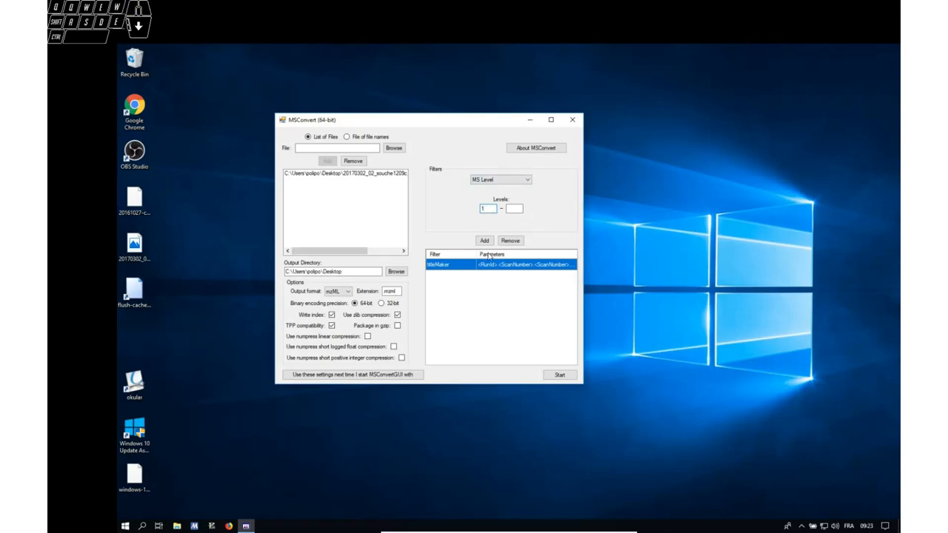
click(500, 179)
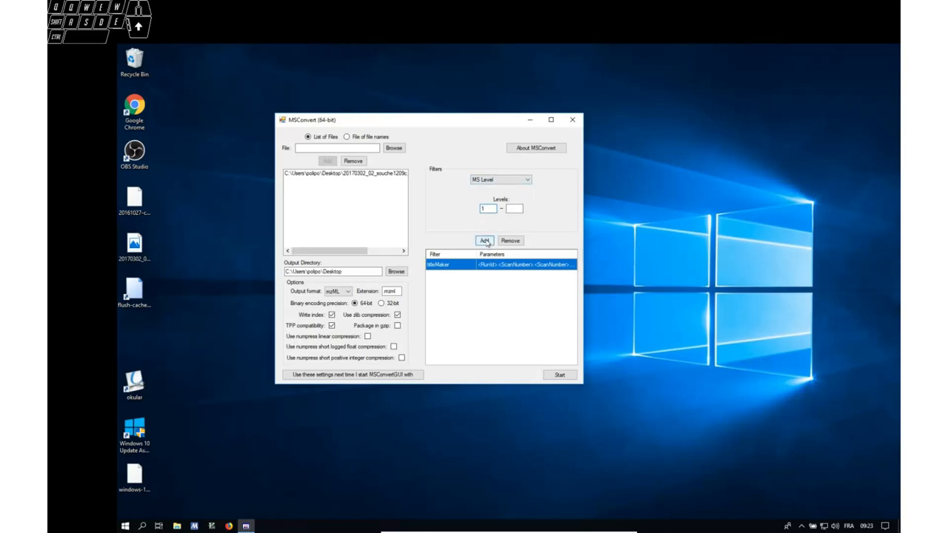
click(484, 240)
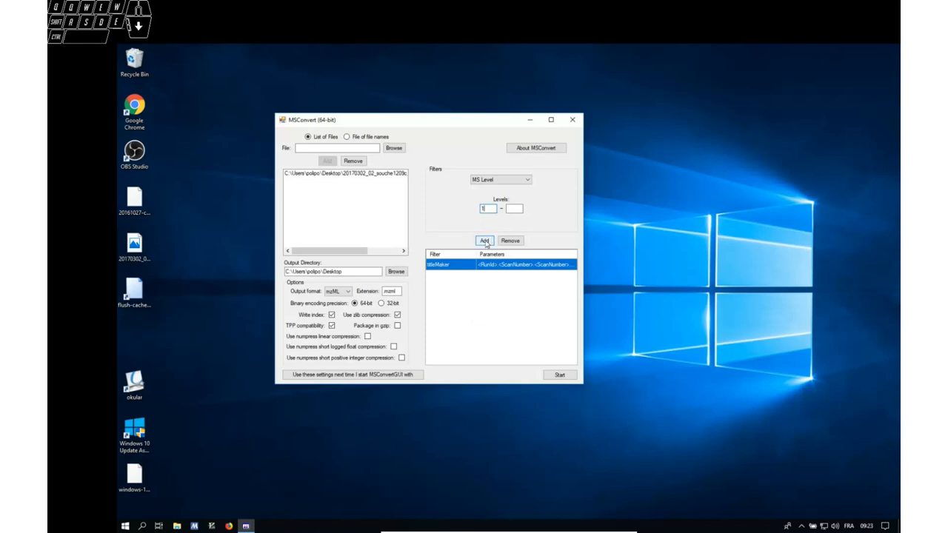
click(484, 240)
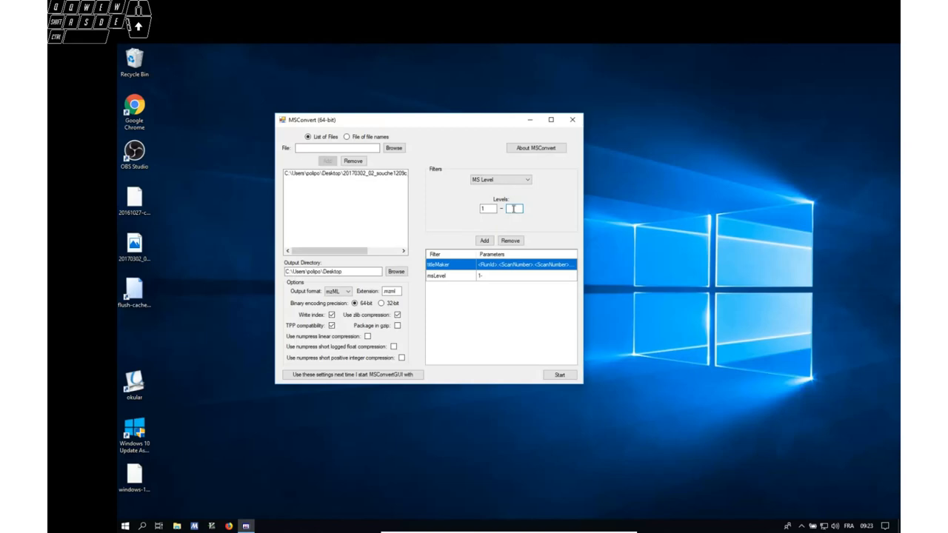
text(1)
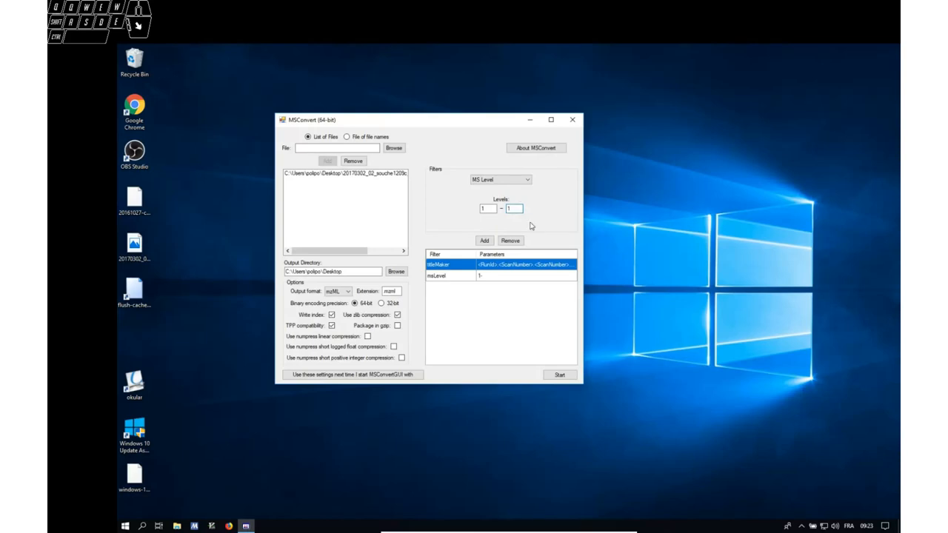
click(486, 209)
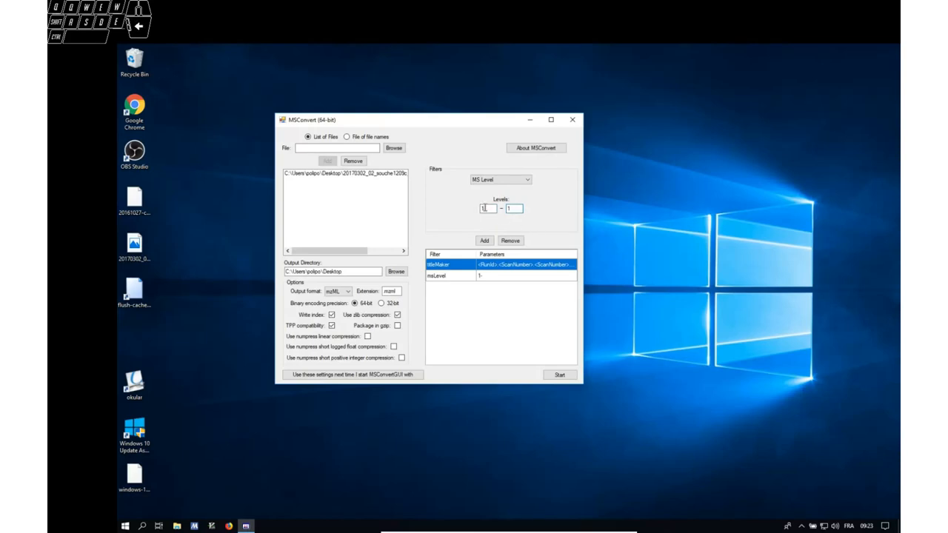
click(514, 208)
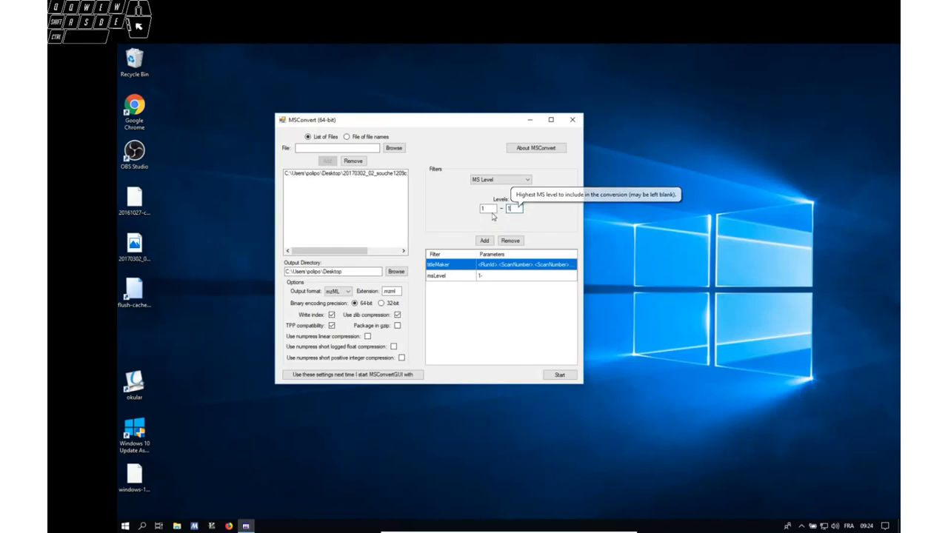
mouse_move(516, 266)
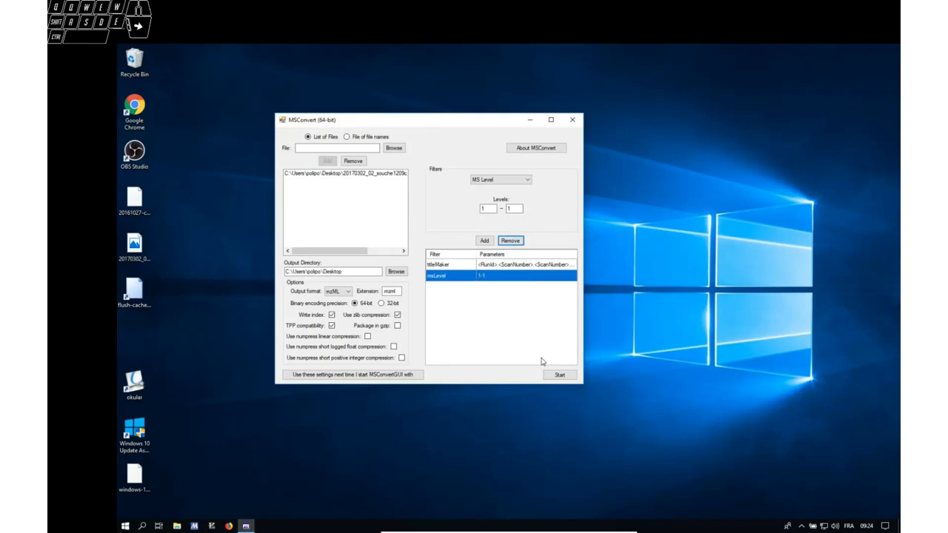
Start the conversion of the listed RAW file to mzML on the Desktop.
click(560, 375)
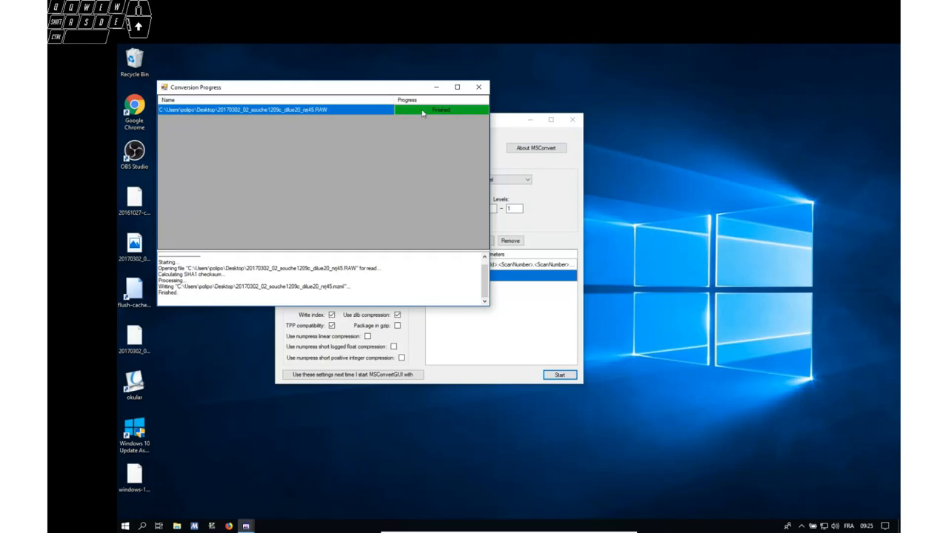
mouse_move(480, 87)
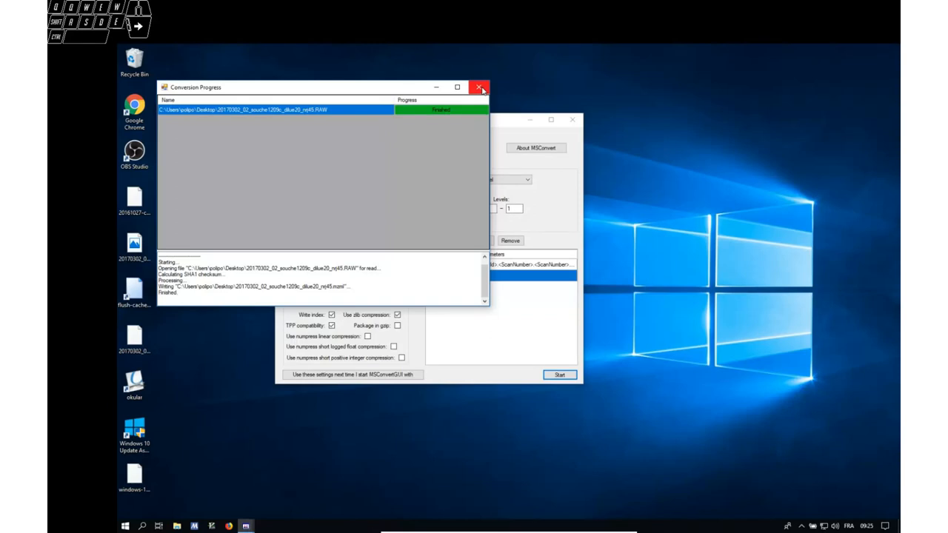